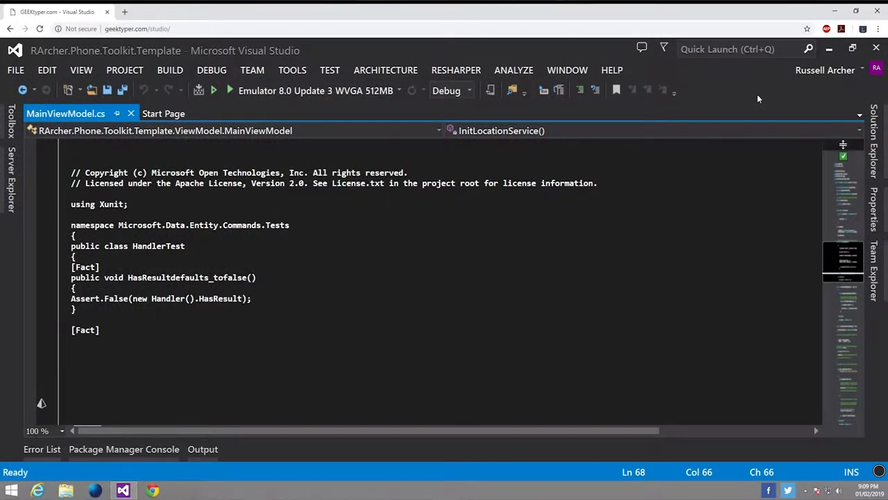
Type the ErrorType_defaultsto_null test asserting Assert.Null(new Handler().ErrorType)
type("public void ErrorType_defaultsto_null(")
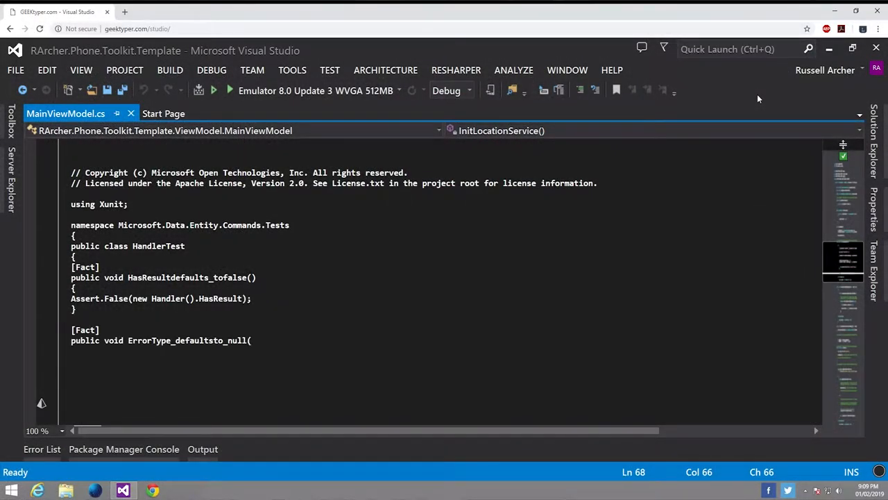
type(")")
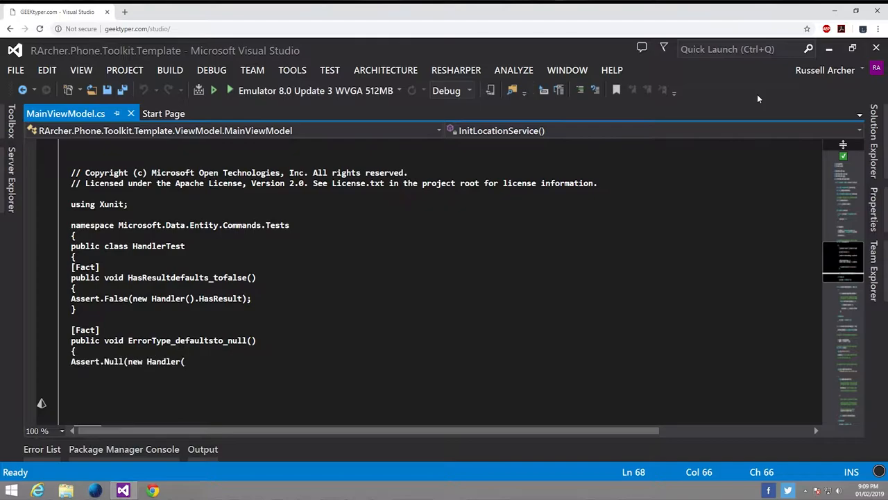
type(").ErrorType);")
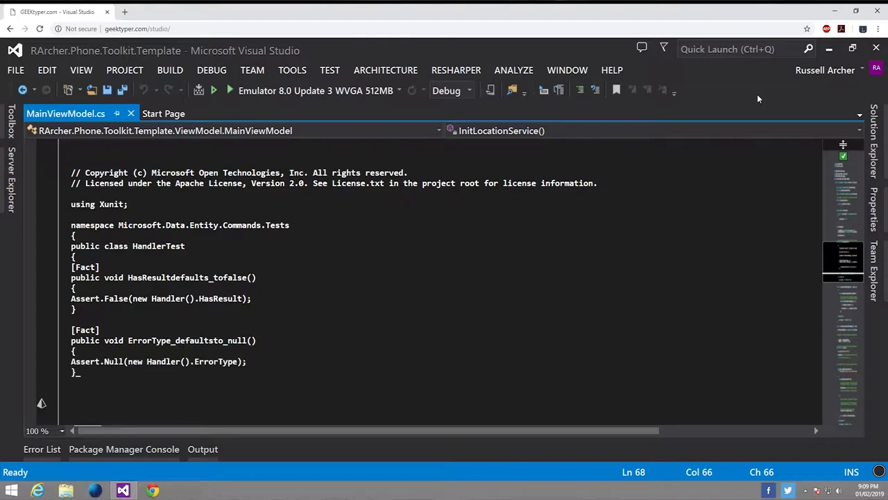
Type the [Fact] attribute for the next test
type("[Fac")
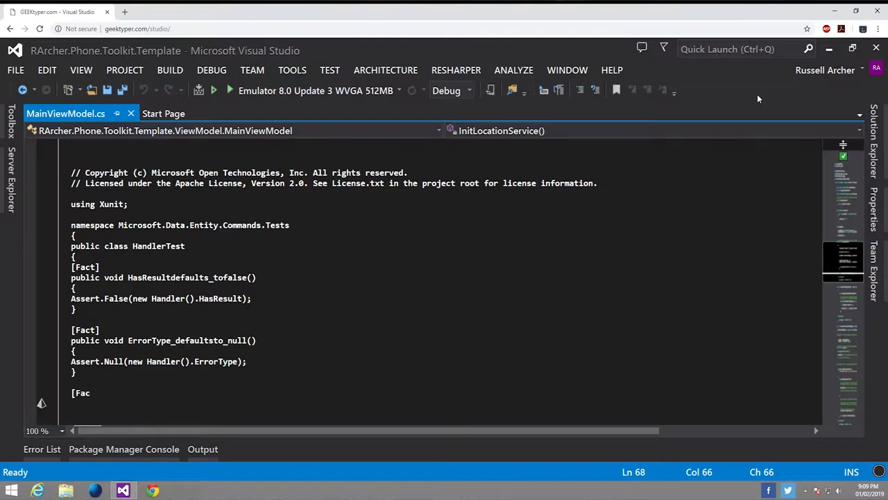
type("t]")
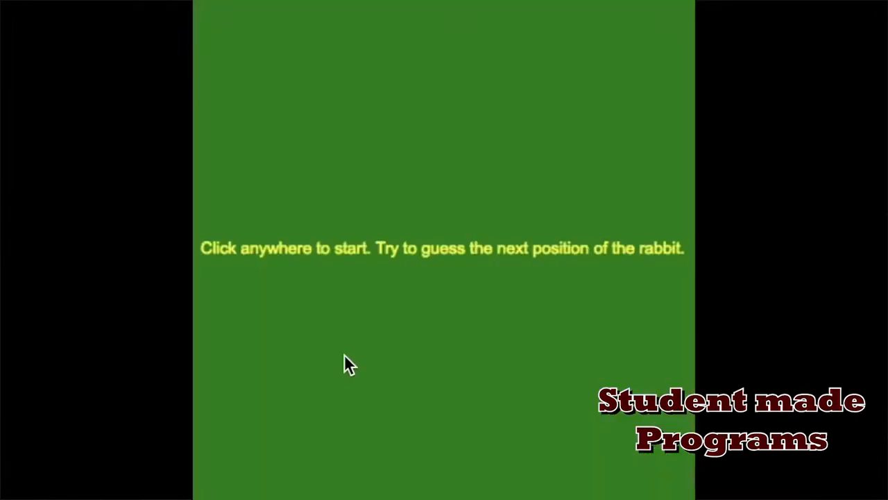
Click the rabbit game's start screen to begin play
left_click(348, 364)
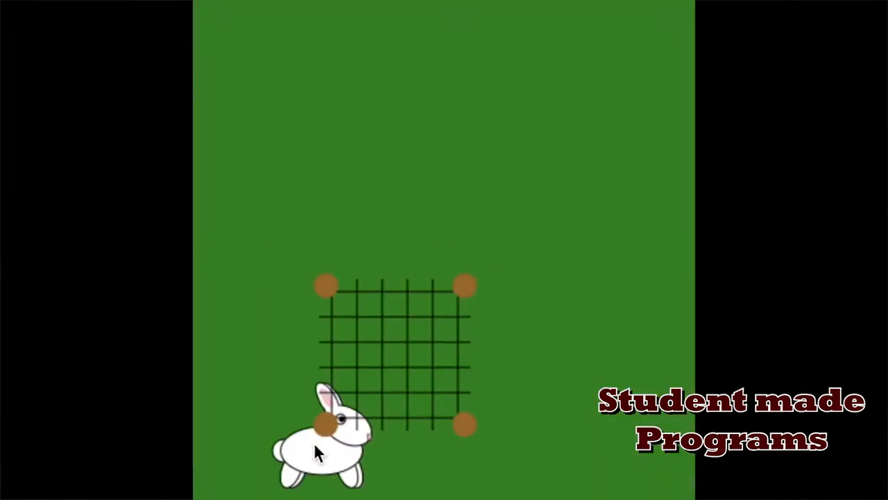